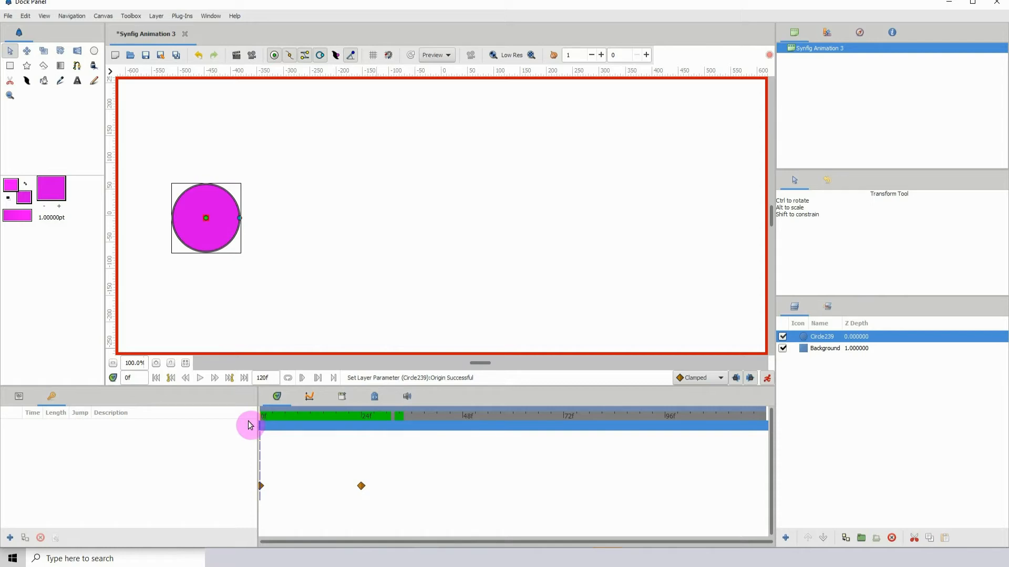
- Jump to frame 5, then play the circle animation from the start
{"action": "left_click", "coordinate": [277, 416]}
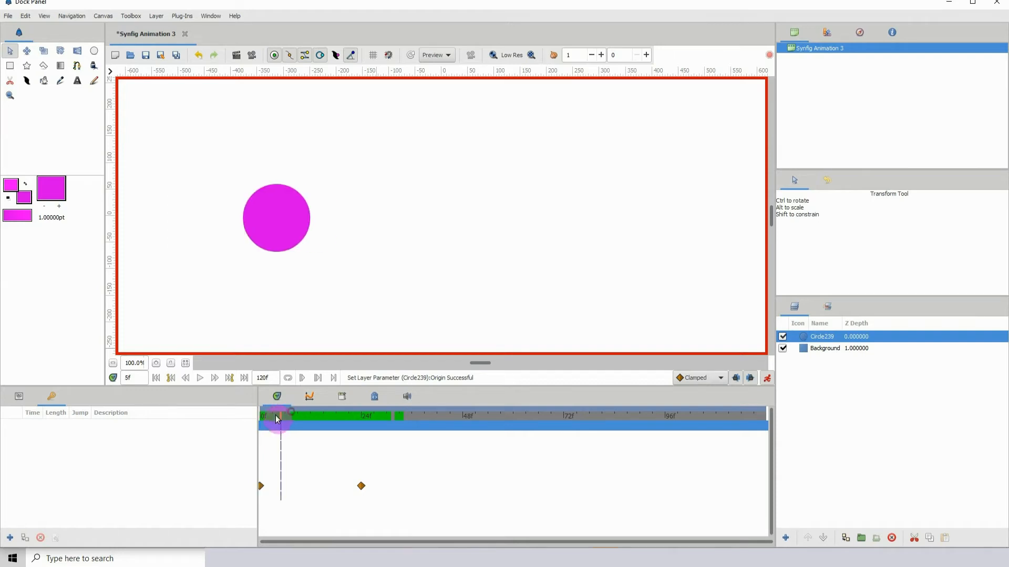
{"action": "left_click", "coordinate": [262, 416]}
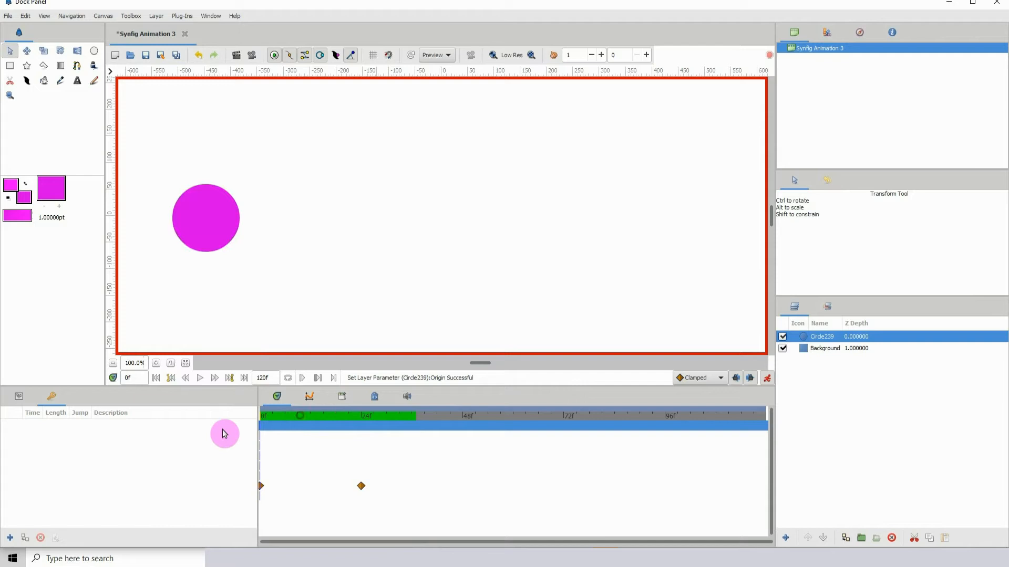
{"action": "left_click", "coordinate": [348, 414]}
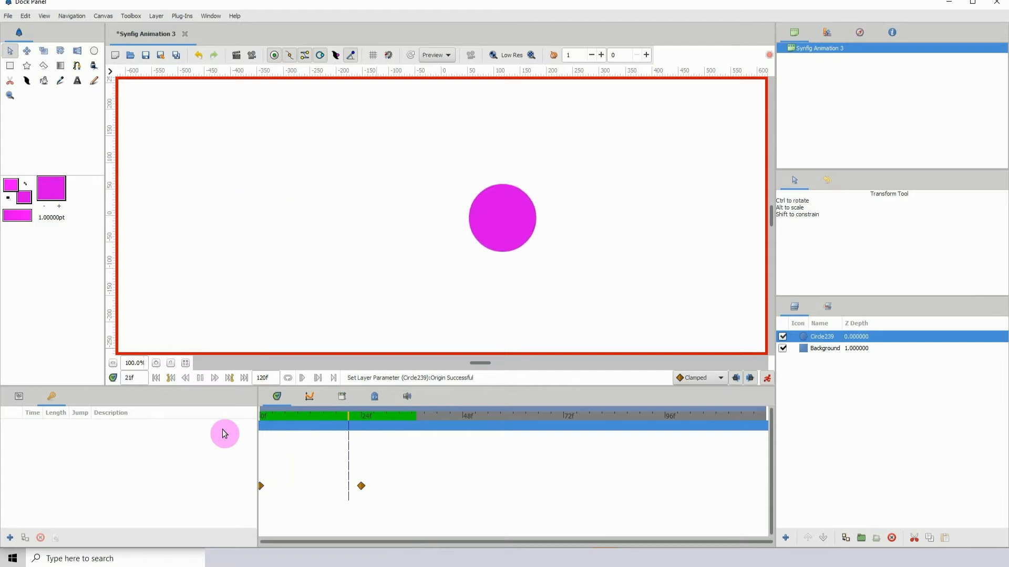
{"action": "left_click", "coordinate": [261, 415]}
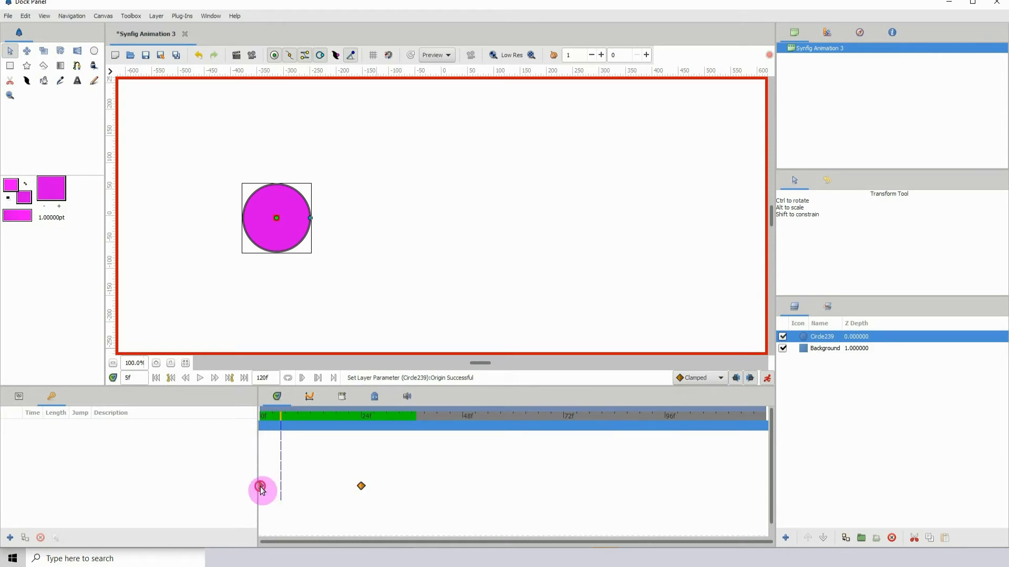
- Set the starting waypoint's tension to 20 in the Waypoint Editor and apply it
{"action": "right_click", "coordinate": [261, 487]}
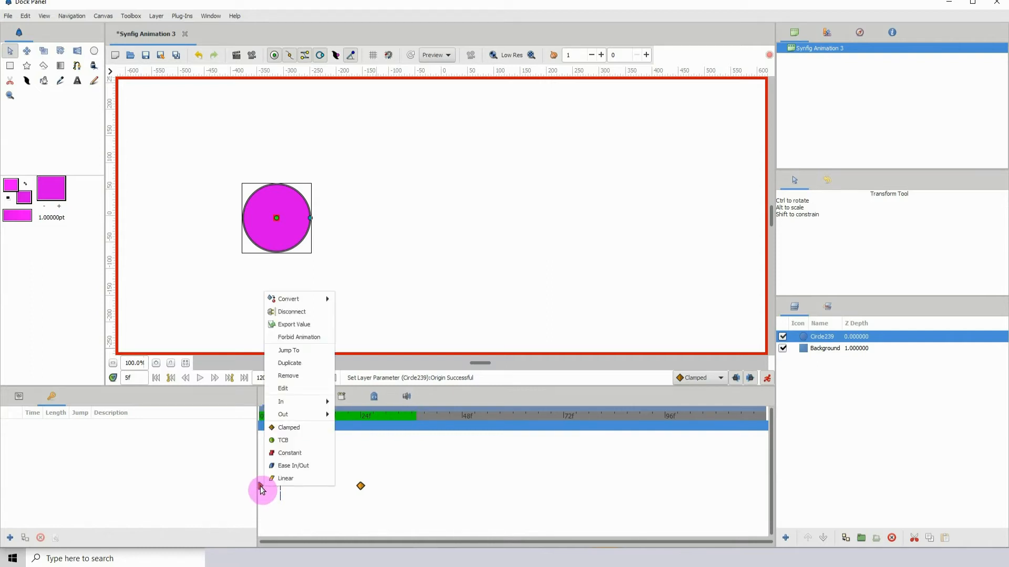
{"action": "left_click", "coordinate": [283, 388]}
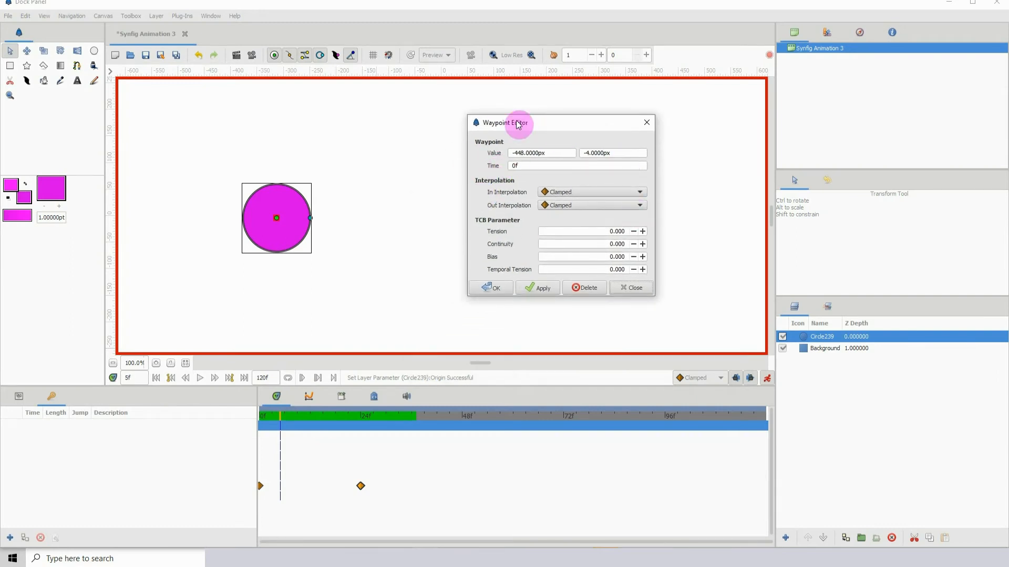
{"action": "left_click_drag", "start_coordinate": [518, 123], "coordinate": [461, 160]}
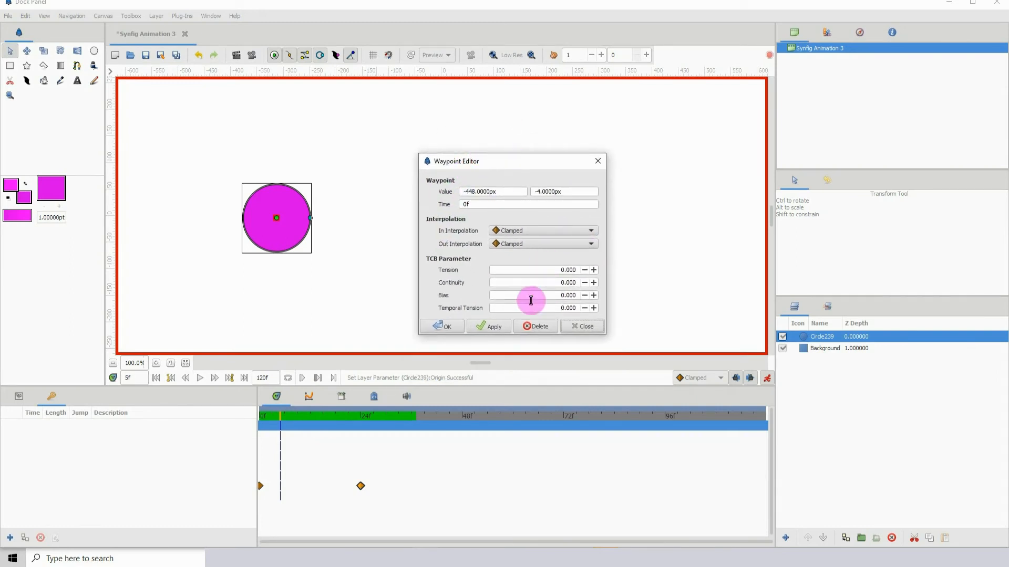
{"action": "mouse_move", "coordinate": [468, 277]}
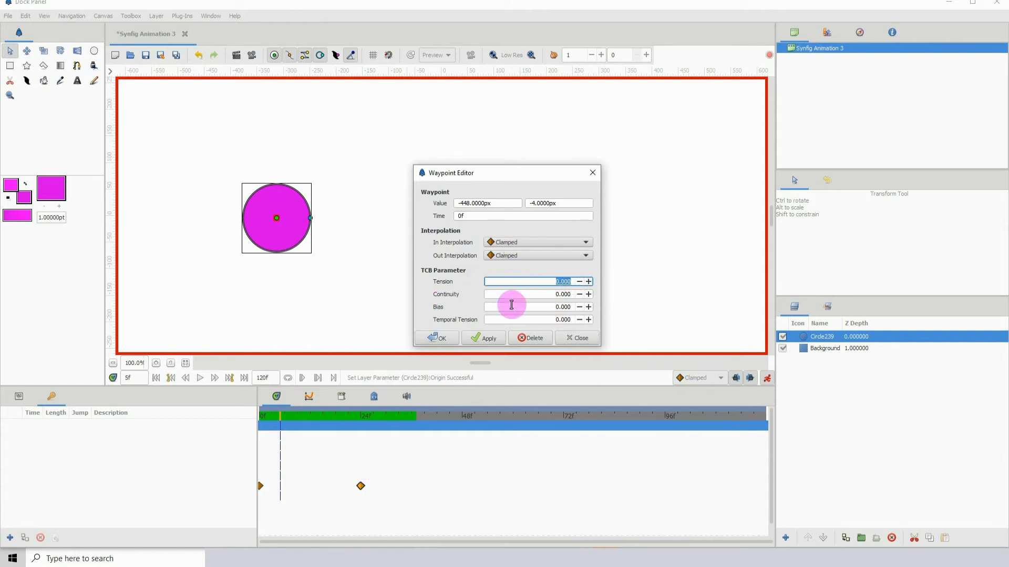
{"action": "mouse_move", "coordinate": [533, 281]}
{"action": "type", "text": "20"}
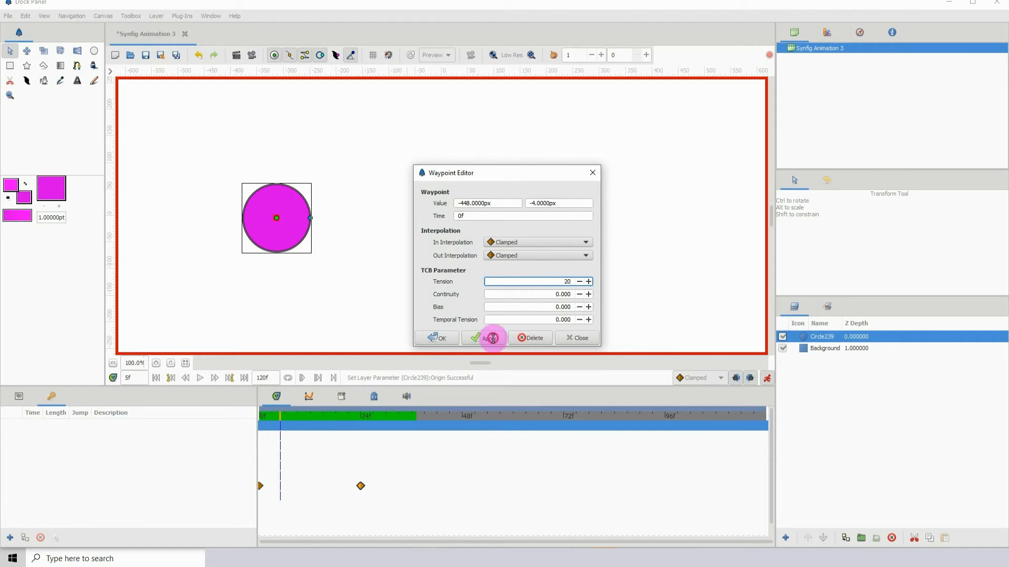
{"action": "left_click", "coordinate": [488, 338]}
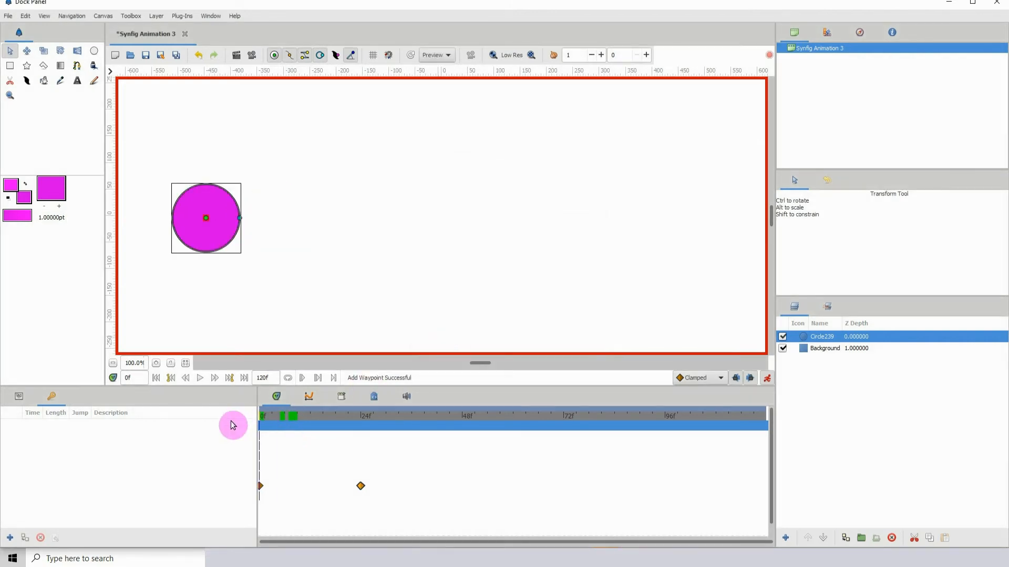
- Replay the animation from frame 0 several times, then bring up the end waypoint's context menu
{"action": "left_click", "coordinate": [403, 415]}
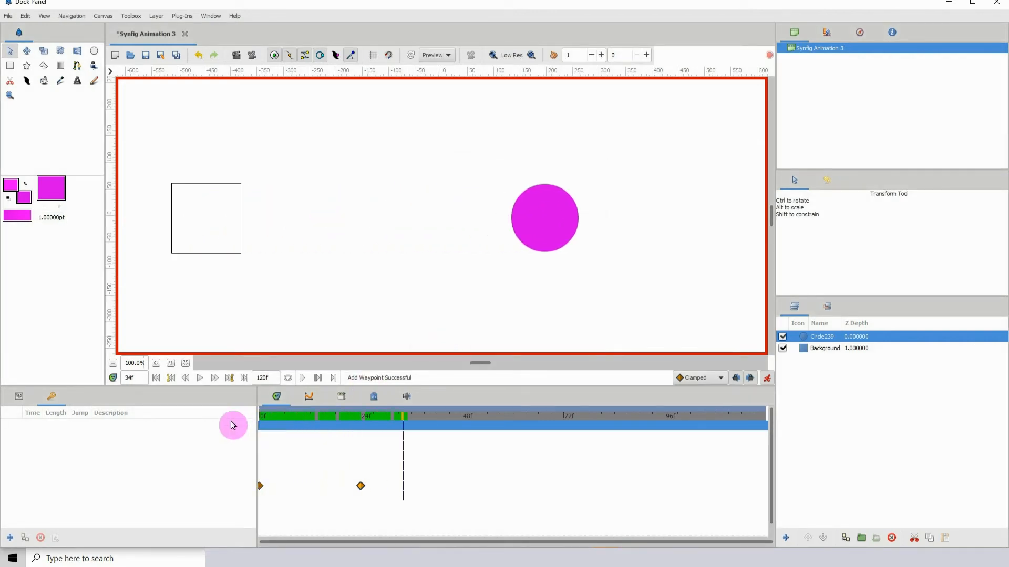
{"action": "left_click", "coordinate": [156, 378]}
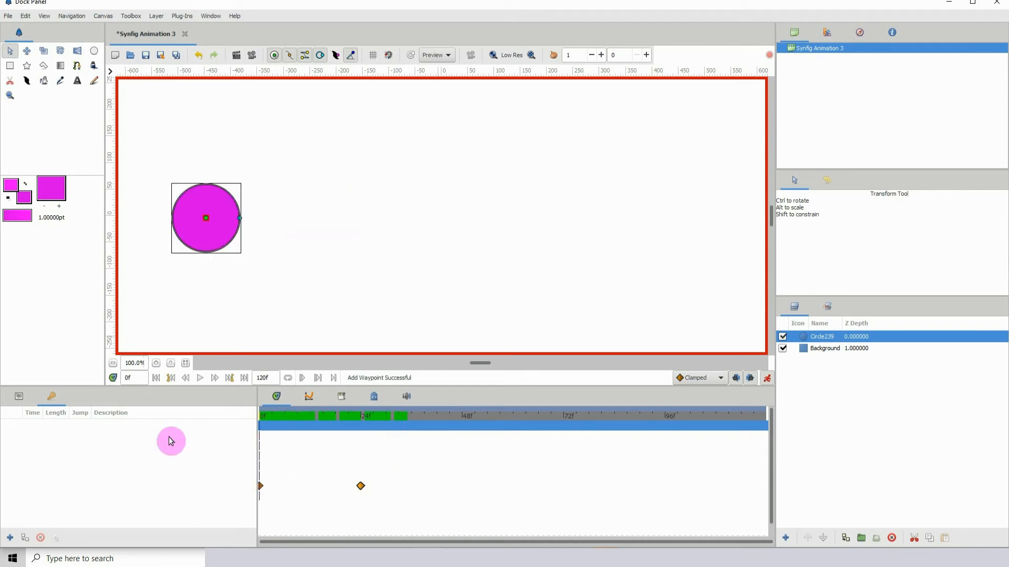
{"action": "left_click", "coordinate": [382, 416]}
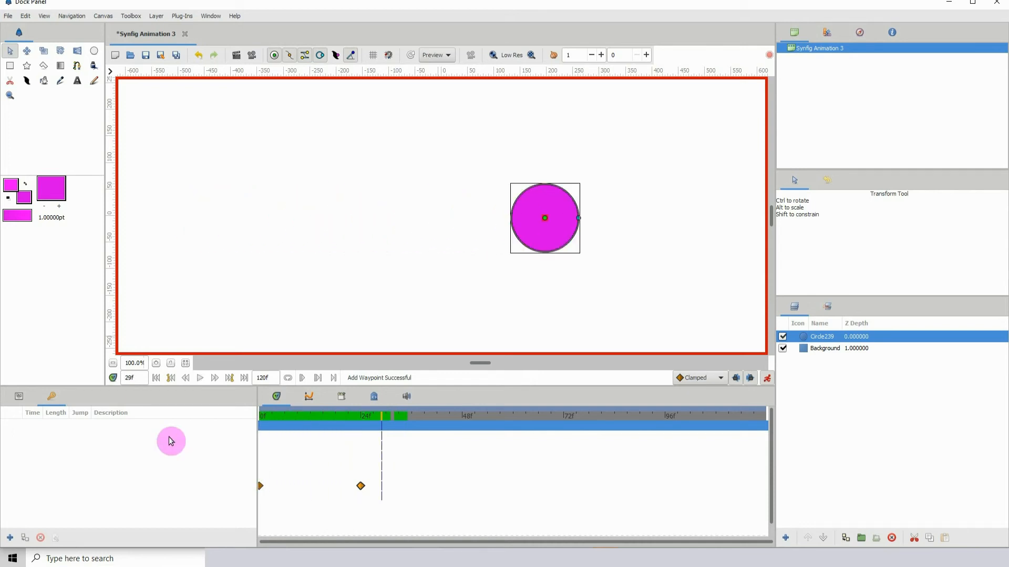
{"action": "left_click", "coordinate": [156, 378]}
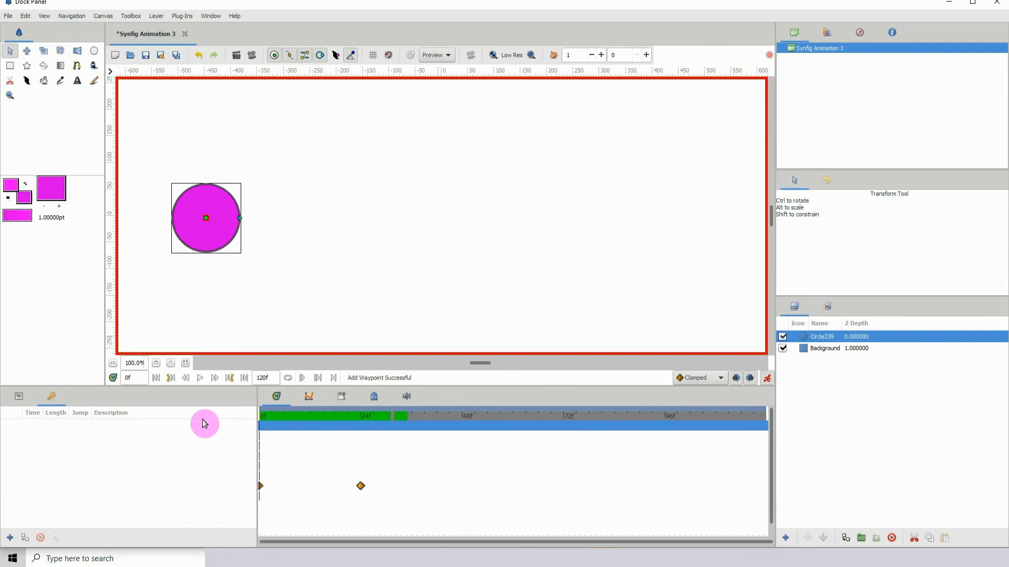
{"action": "left_click", "coordinate": [365, 416]}
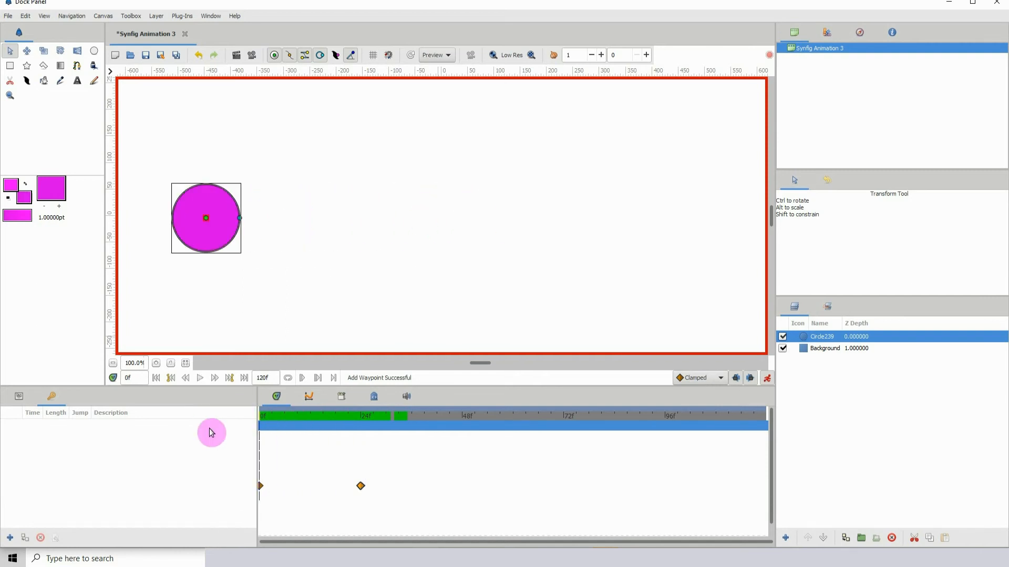
{"action": "left_click", "coordinate": [380, 415]}
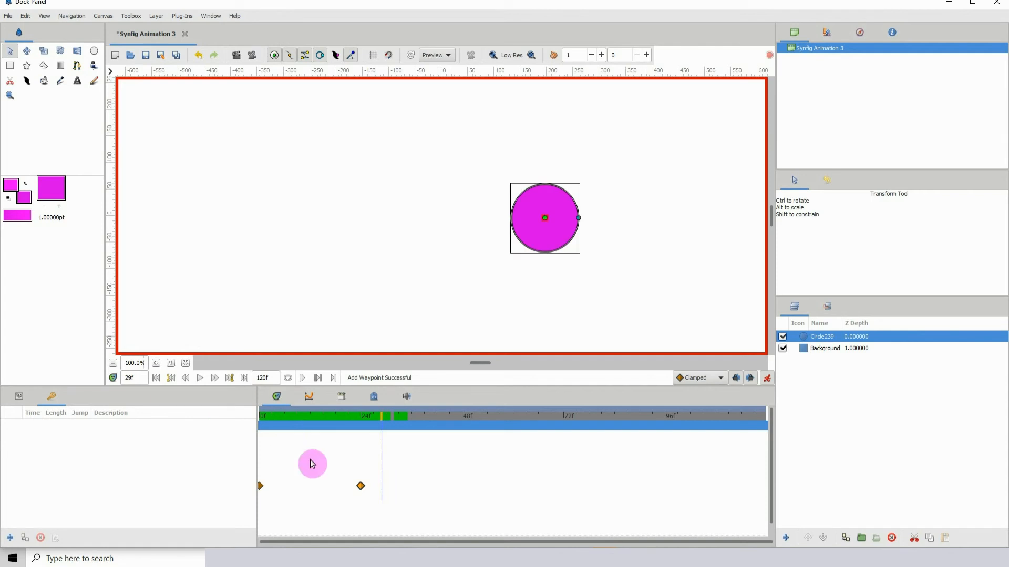
{"action": "right_click", "coordinate": [360, 486]}
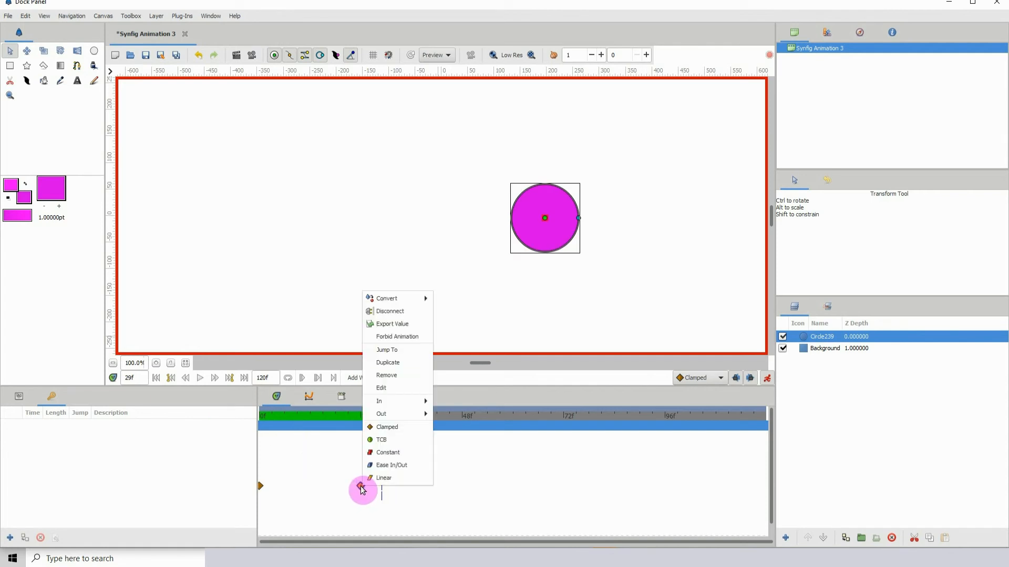
{"action": "mouse_move", "coordinate": [388, 387]}
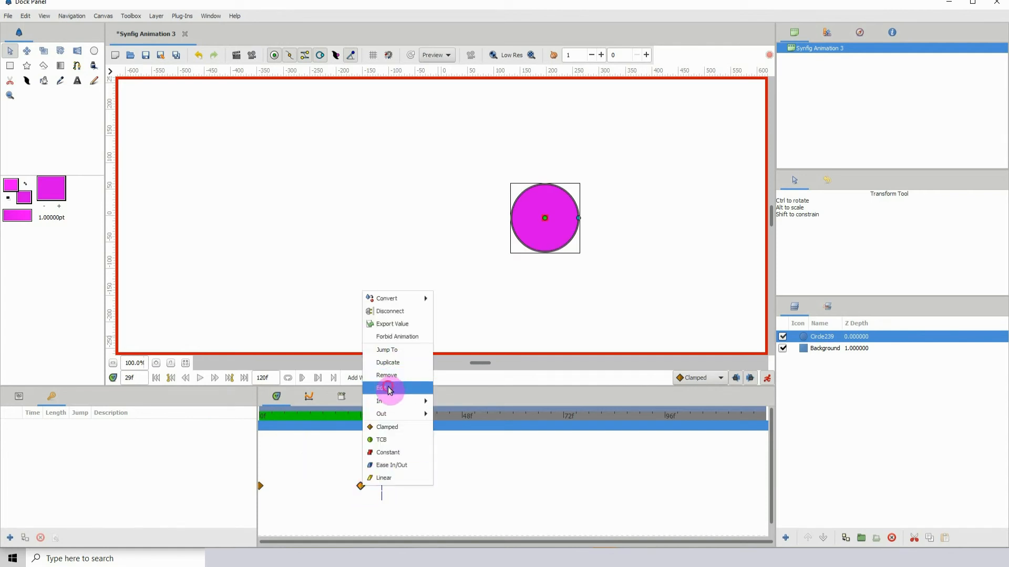
- Open the Waypoint Editor for the circle's end waypoint
{"action": "left_click", "coordinate": [383, 387]}
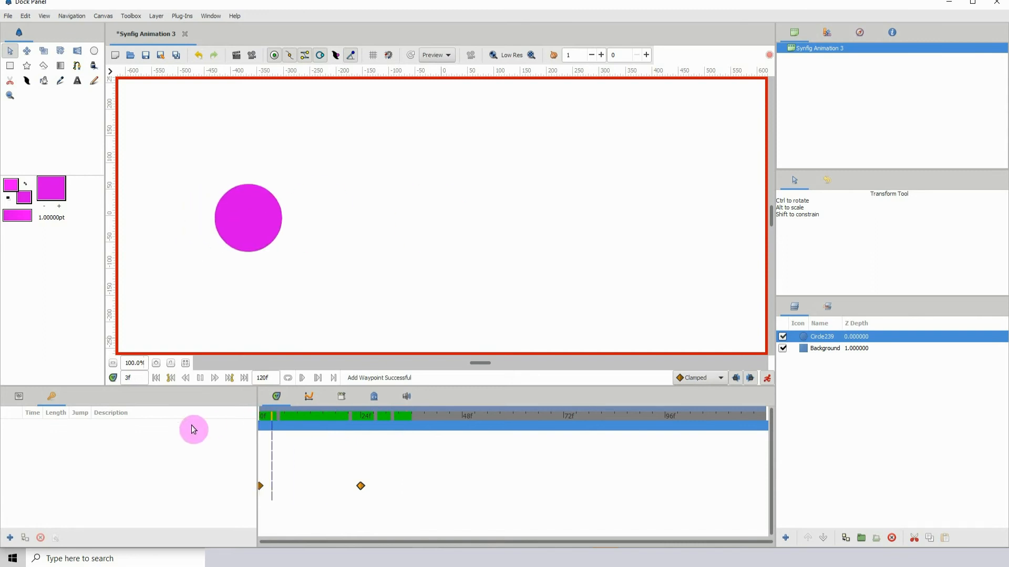
{"action": "left_click", "coordinate": [281, 423]}
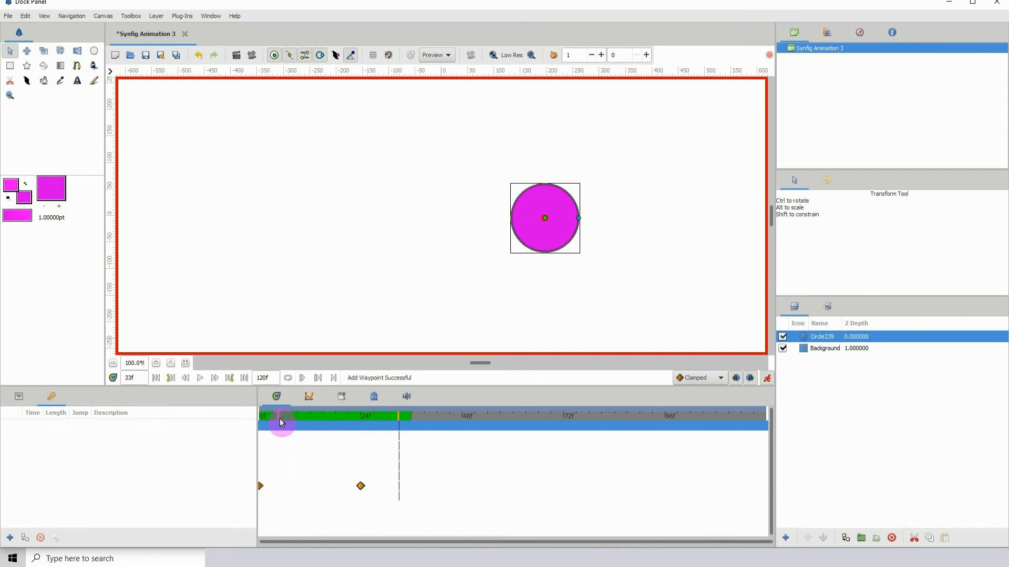
{"action": "left_click", "coordinate": [261, 416]}
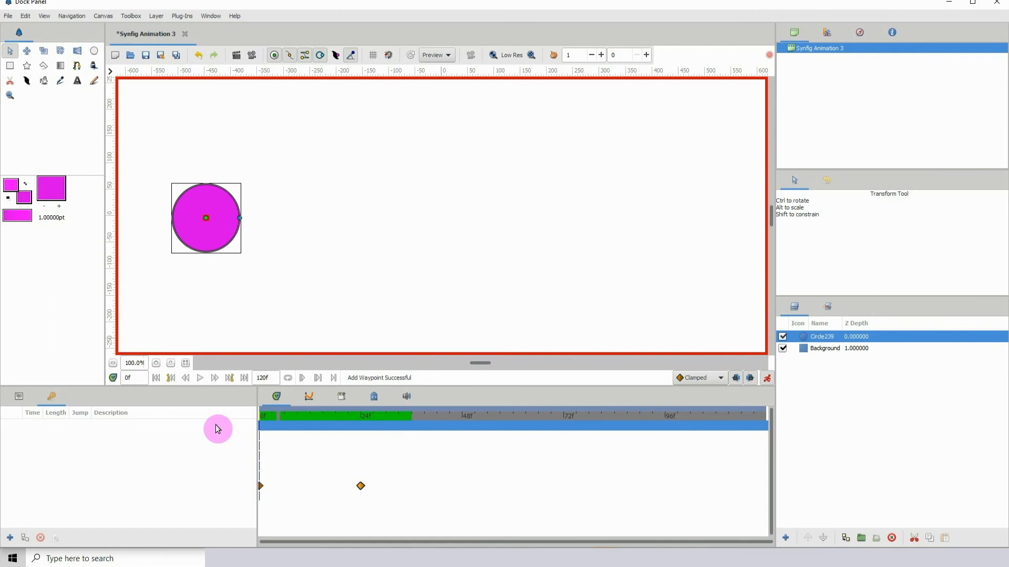
{"action": "left_click", "coordinate": [403, 415]}
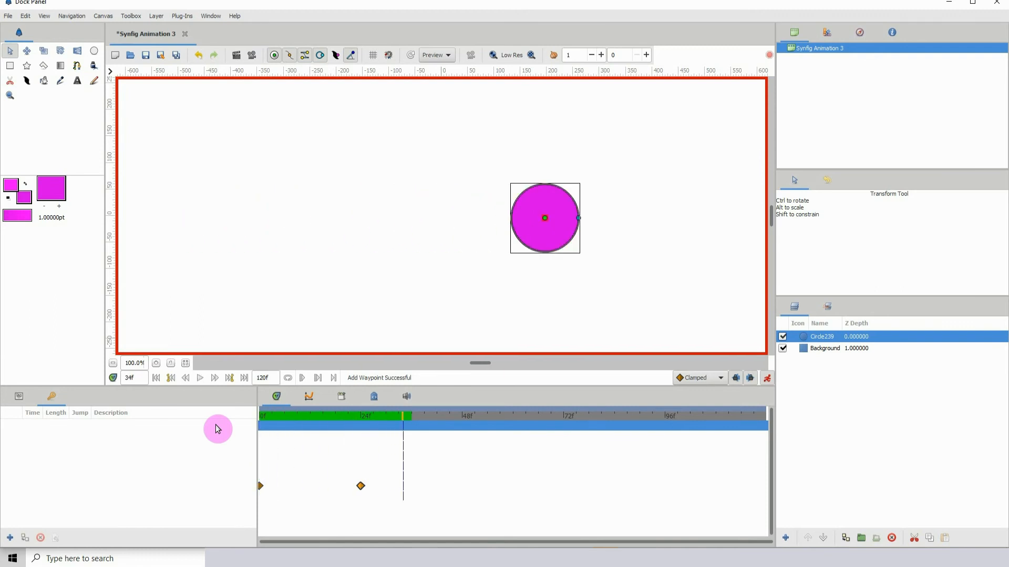
{"action": "mouse_move", "coordinate": [267, 399]}
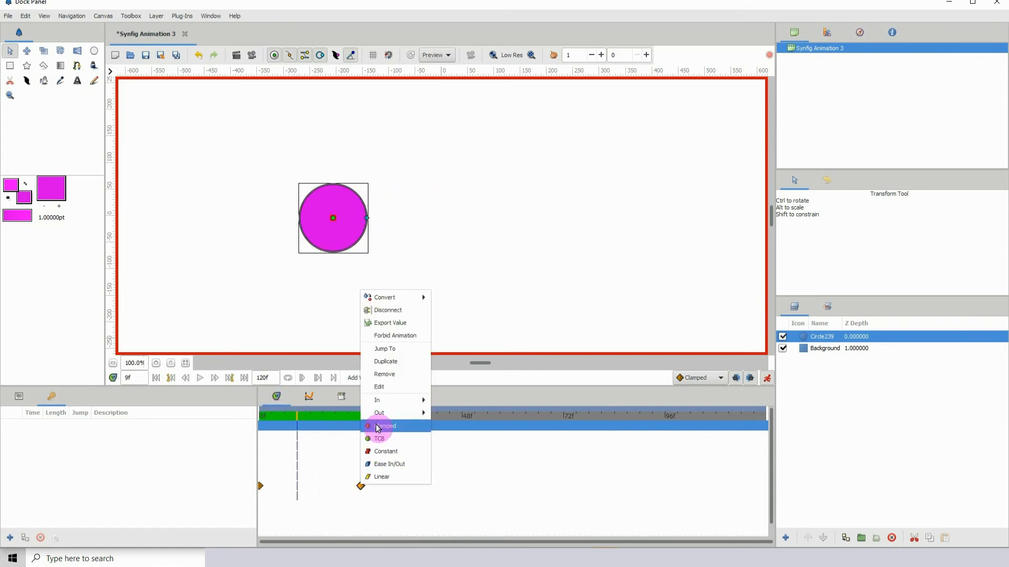
{"action": "mouse_move", "coordinate": [388, 464]}
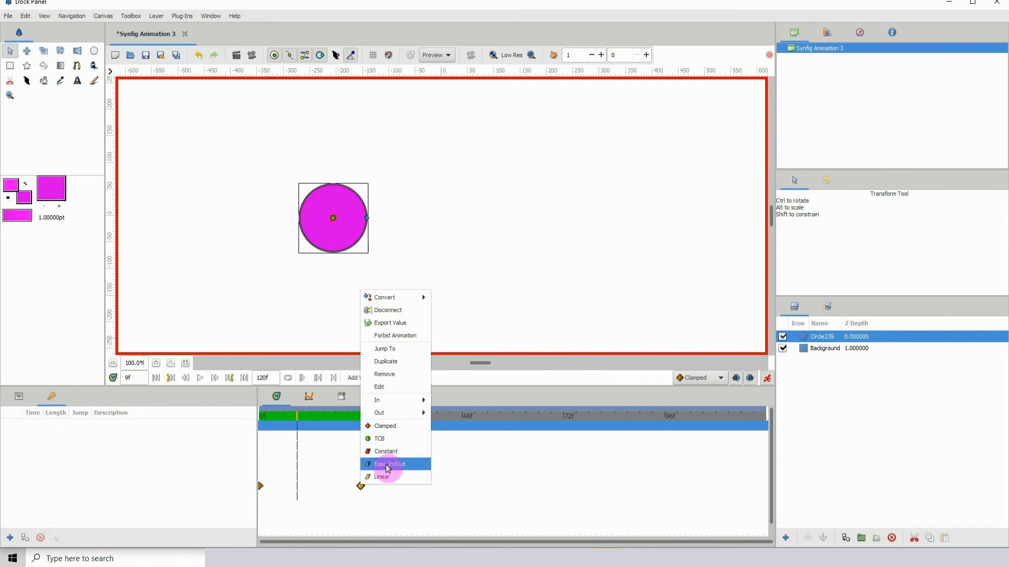
{"action": "mouse_move", "coordinate": [378, 413]}
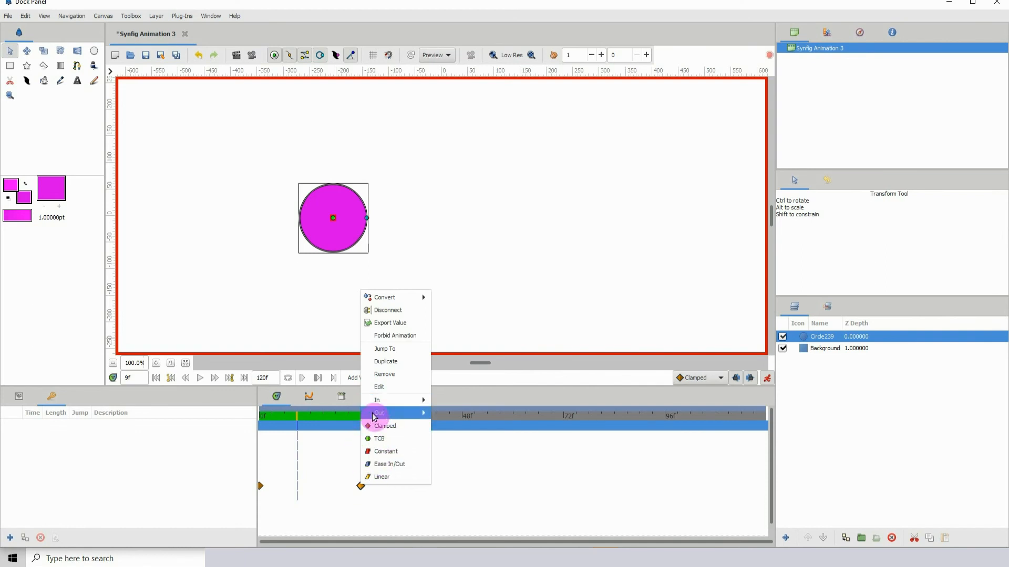
{"action": "mouse_move", "coordinate": [352, 474]}
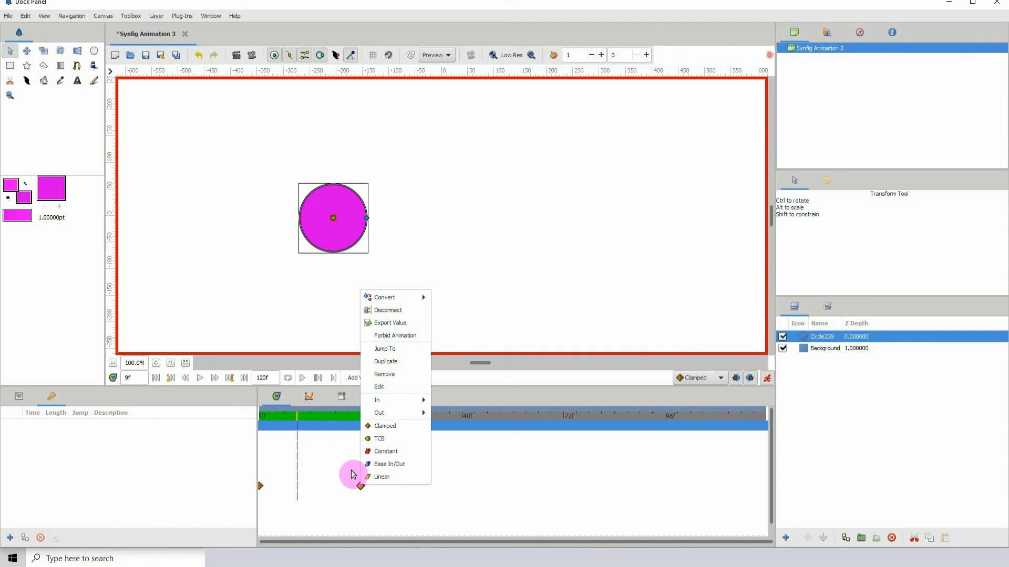
{"action": "mouse_move", "coordinate": [353, 491]}
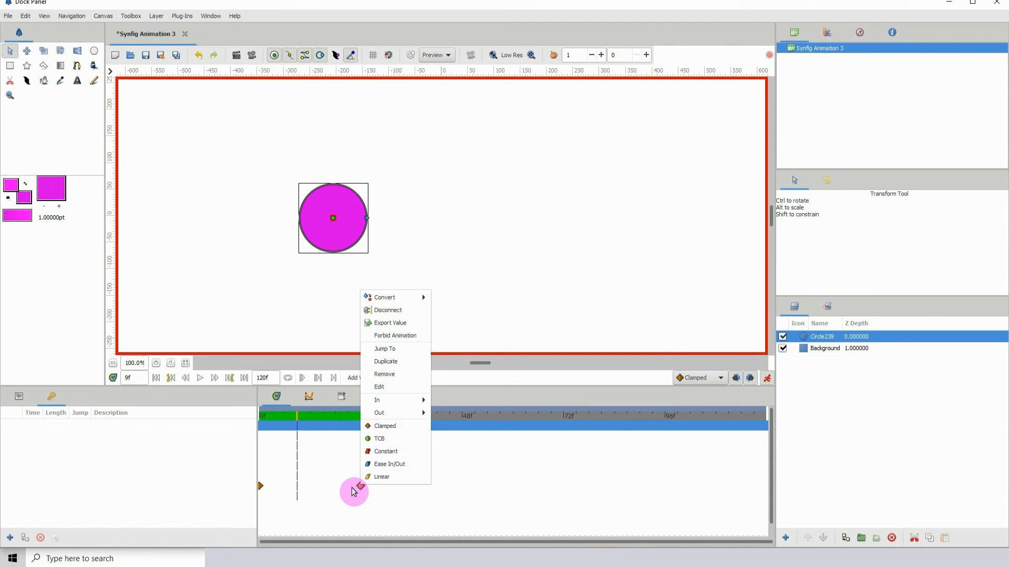